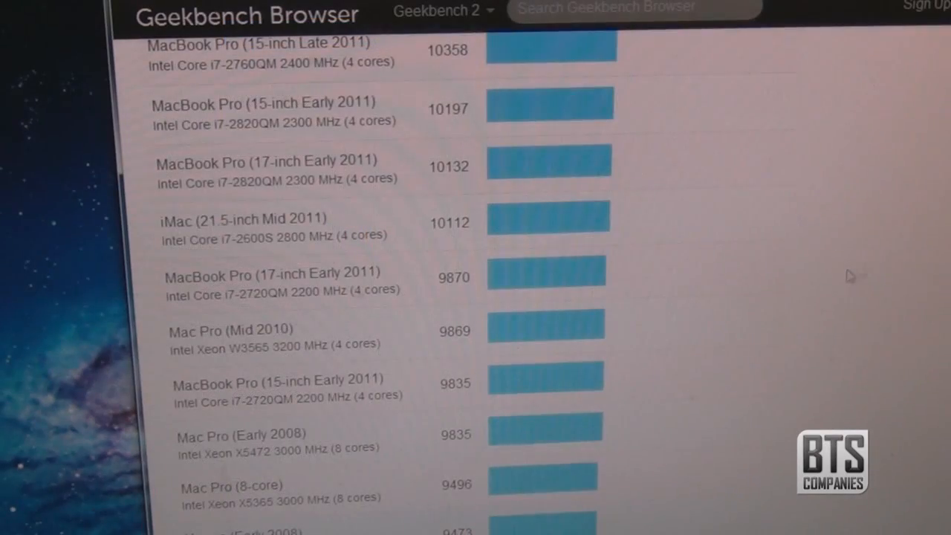
scroll("down", 3)
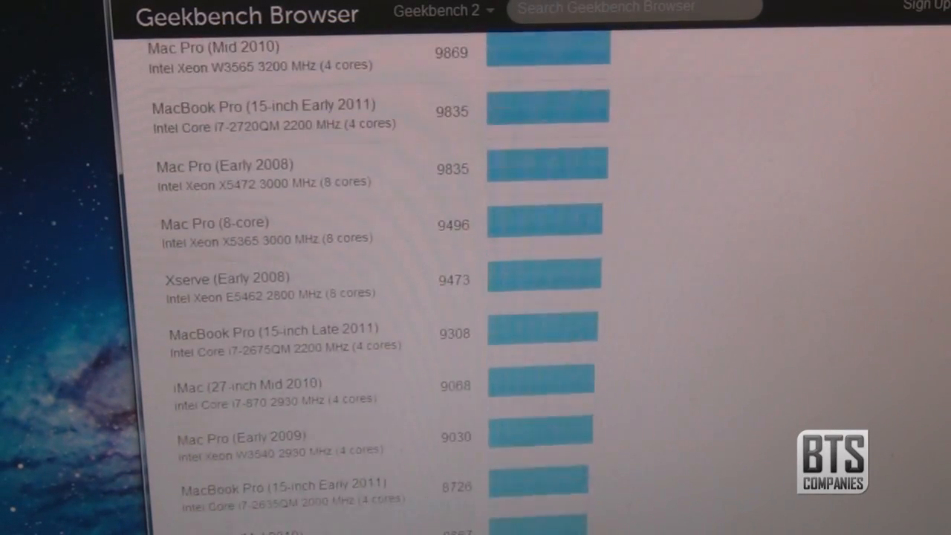
scroll("down", 3)
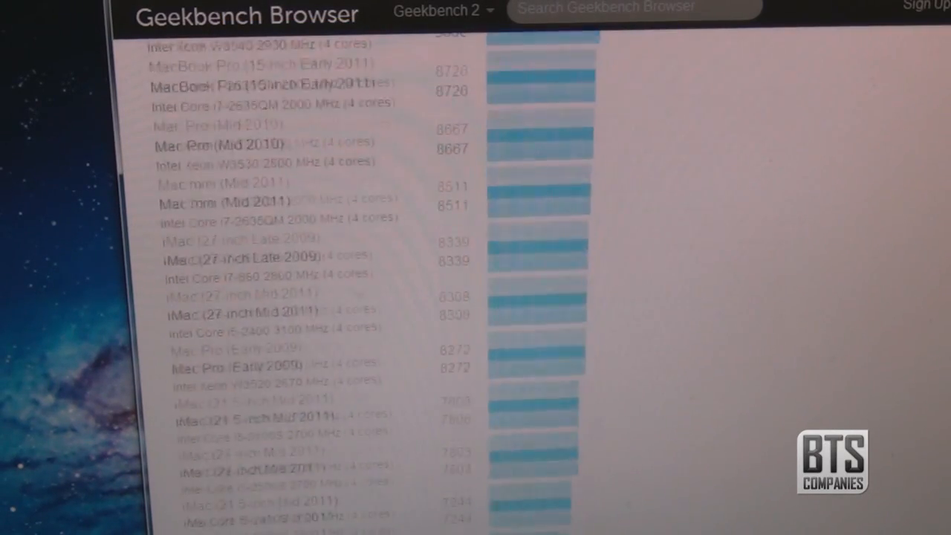
scroll("down", 3)
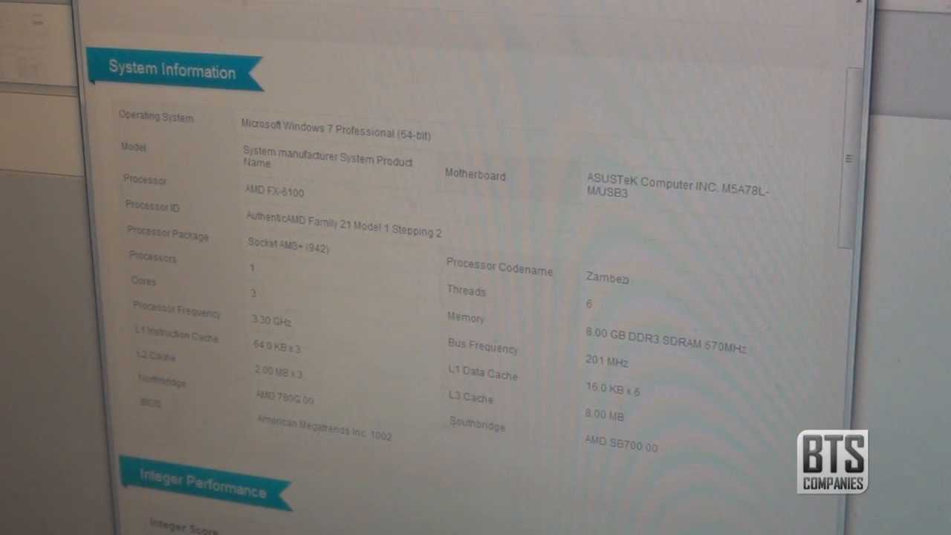
scroll("down", 3)
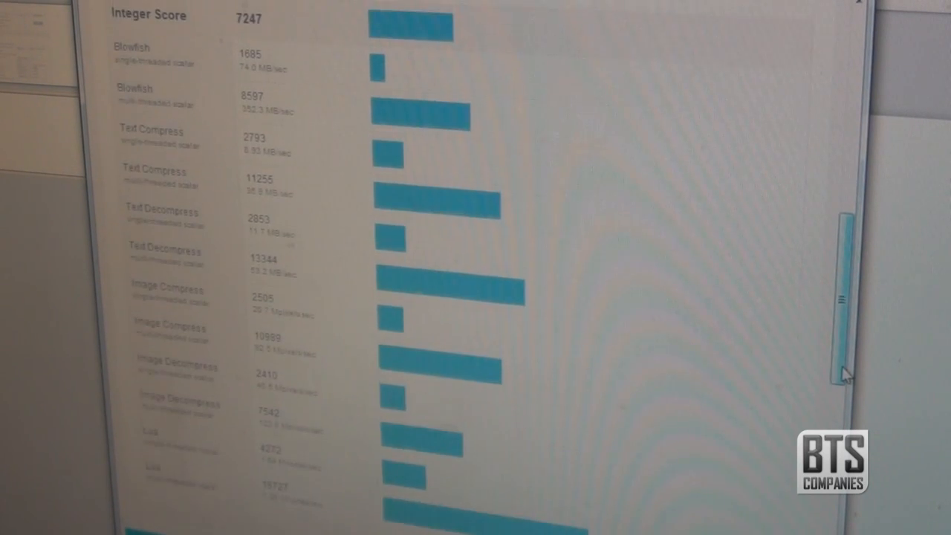
scroll("down", 3)
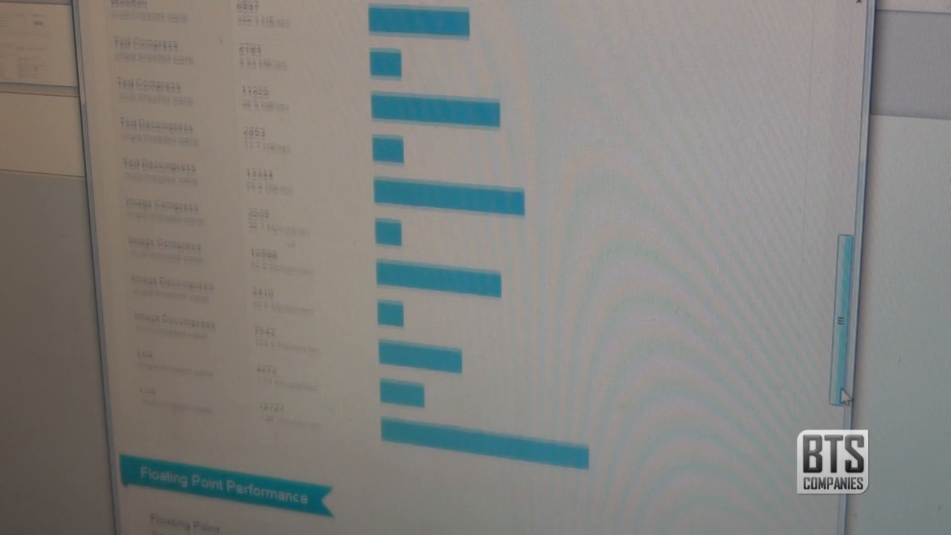